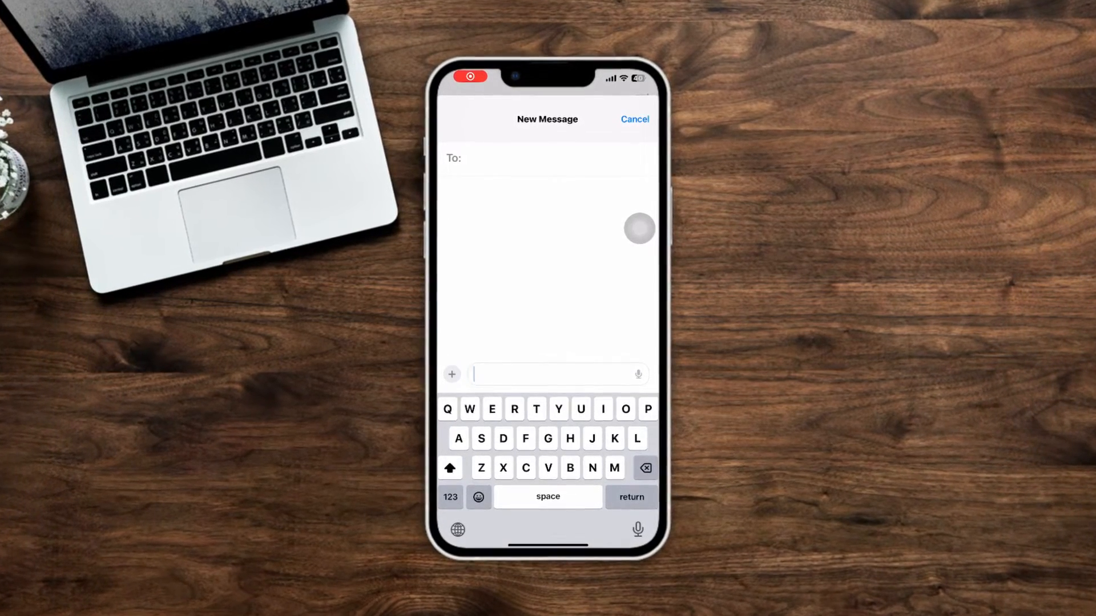
Compose a new message reading 'Hello there!' in the text field.
{"action": "left_click", "coordinate": [491, 409]}
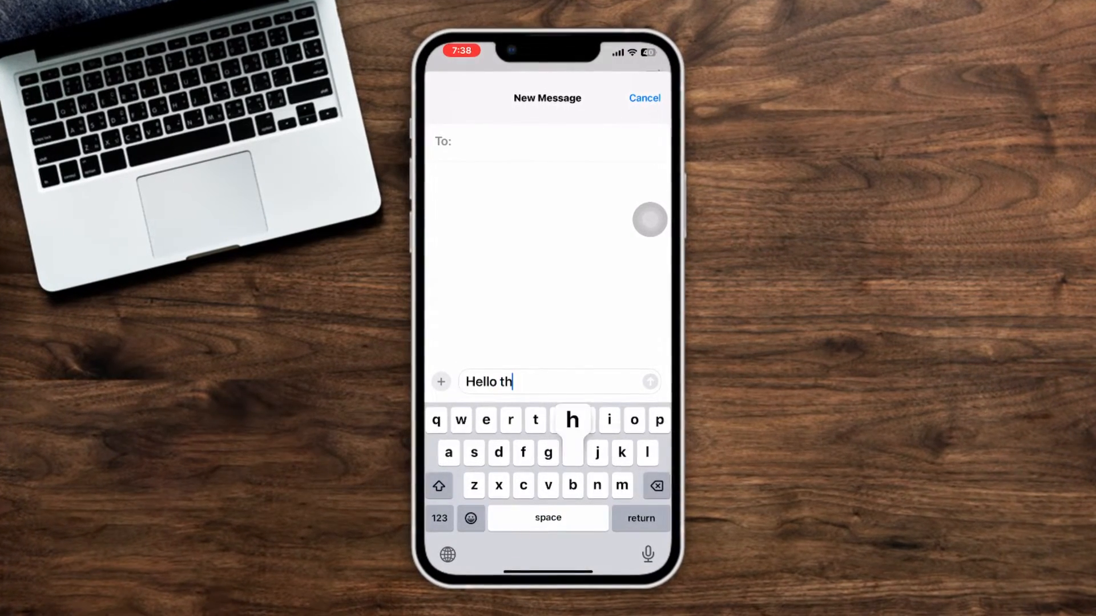
{"action": "type", "text": "ere"}
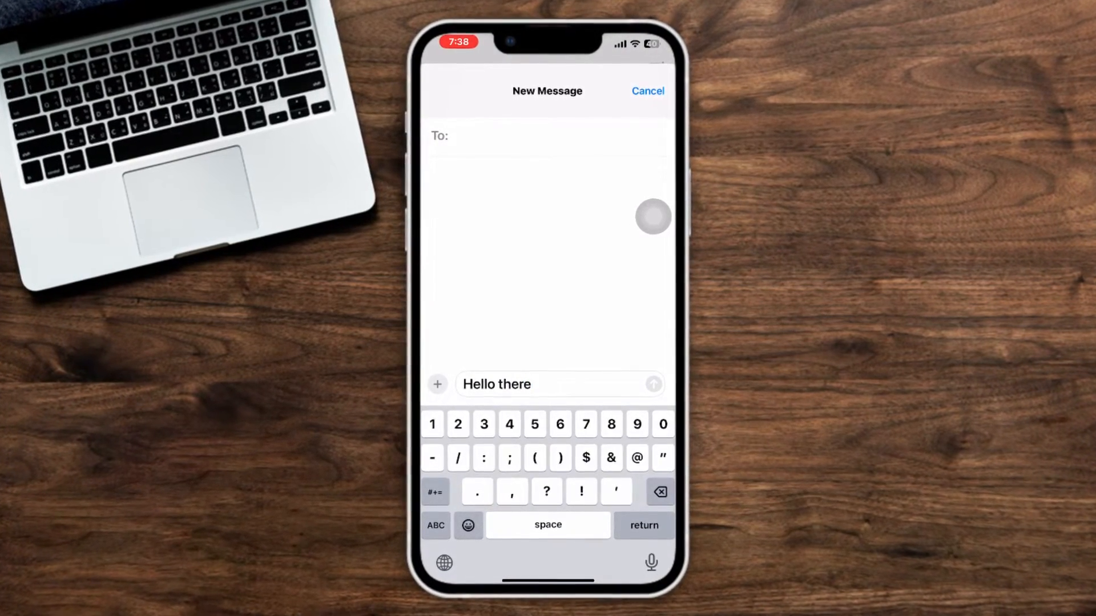
{"action": "type", "text": "!"}
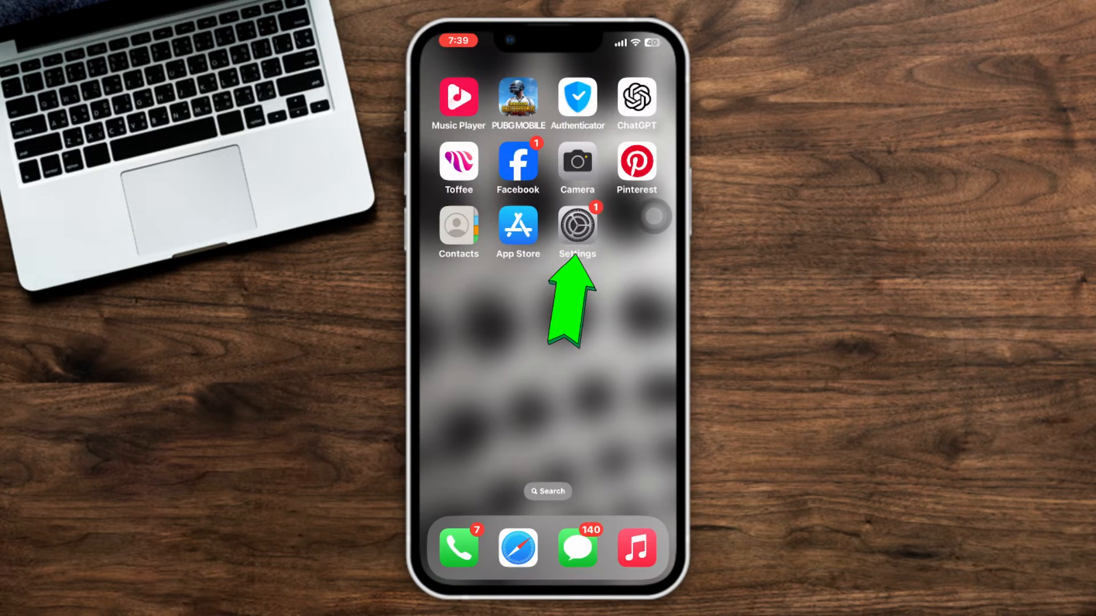
Navigate Settings > General > Keyboard to reach the keyboard preferences list.
{"action": "left_click", "coordinate": [576, 231]}
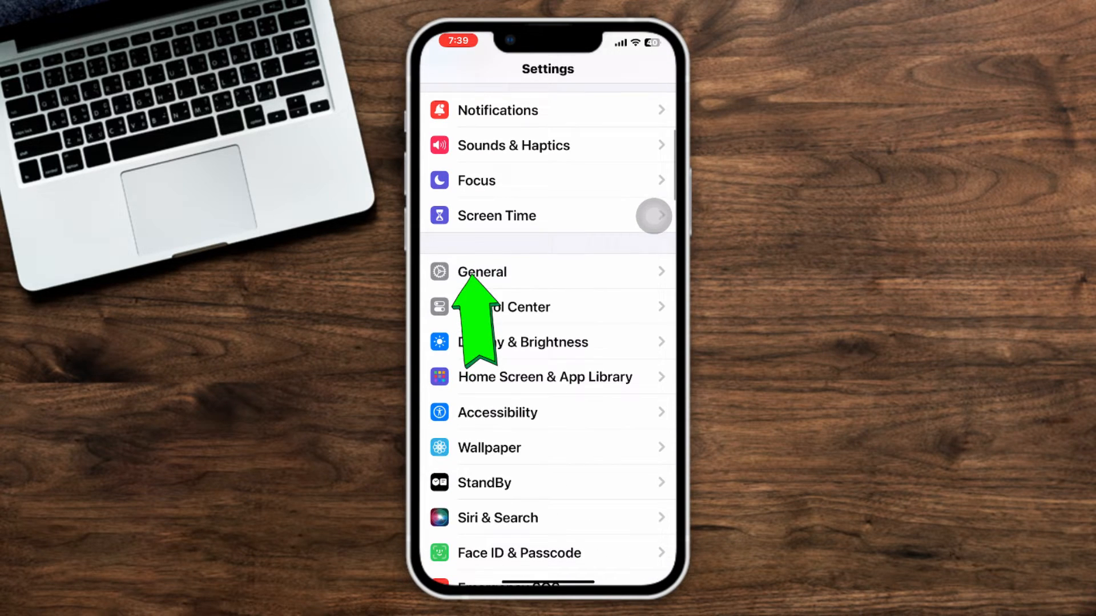
{"action": "left_click", "coordinate": [482, 271]}
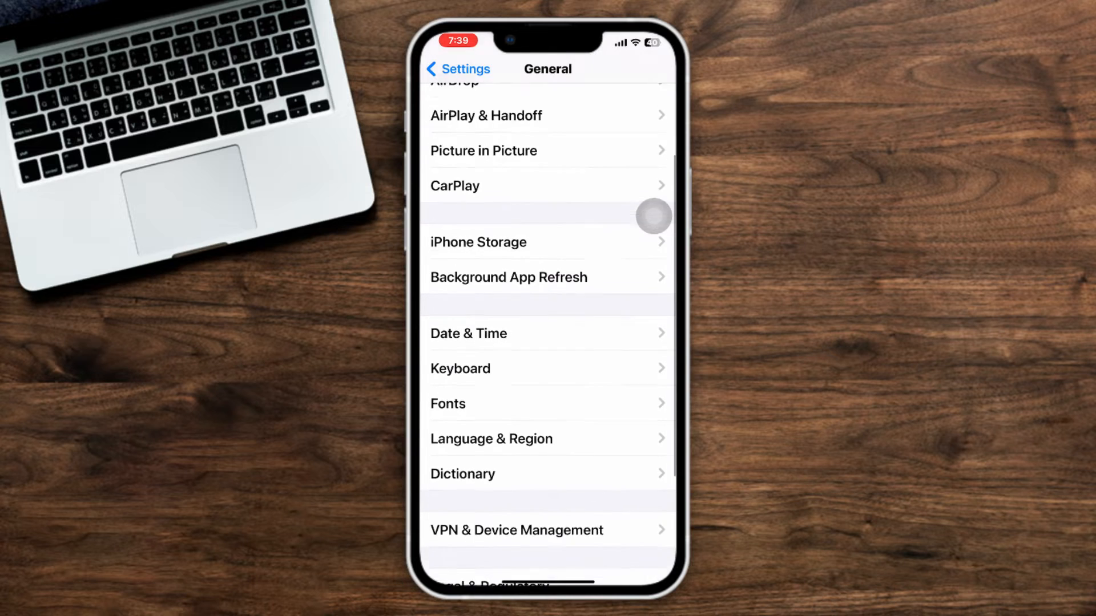
{"action": "left_click", "coordinate": [460, 368]}
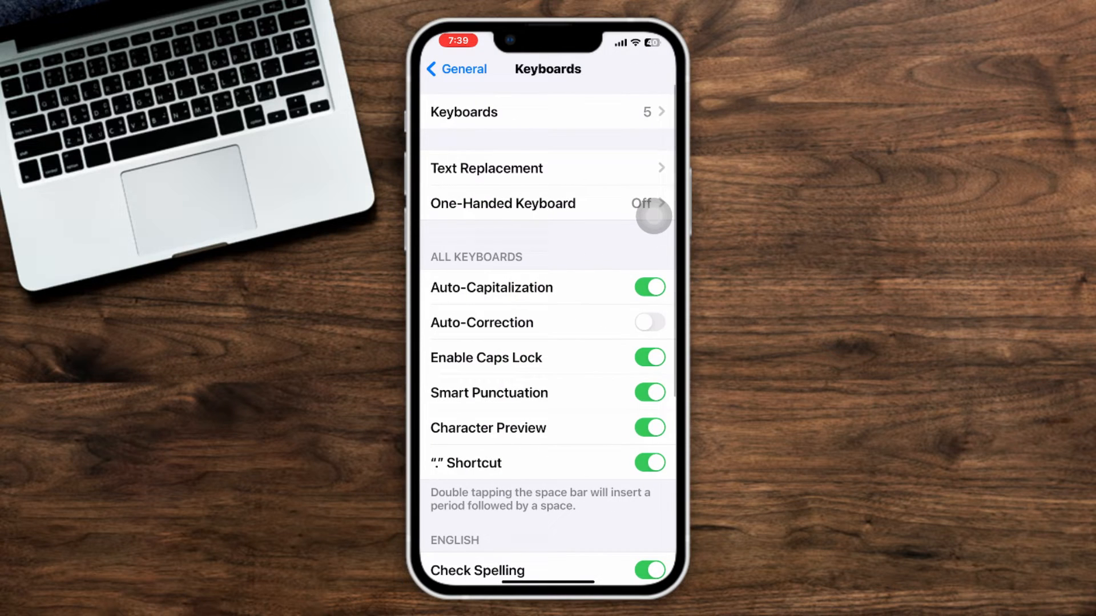
In the English section, switch the Predictive toggle so it ends up on.
{"action": "scroll", "scroll_direction": "down", "scroll_amount": 3}
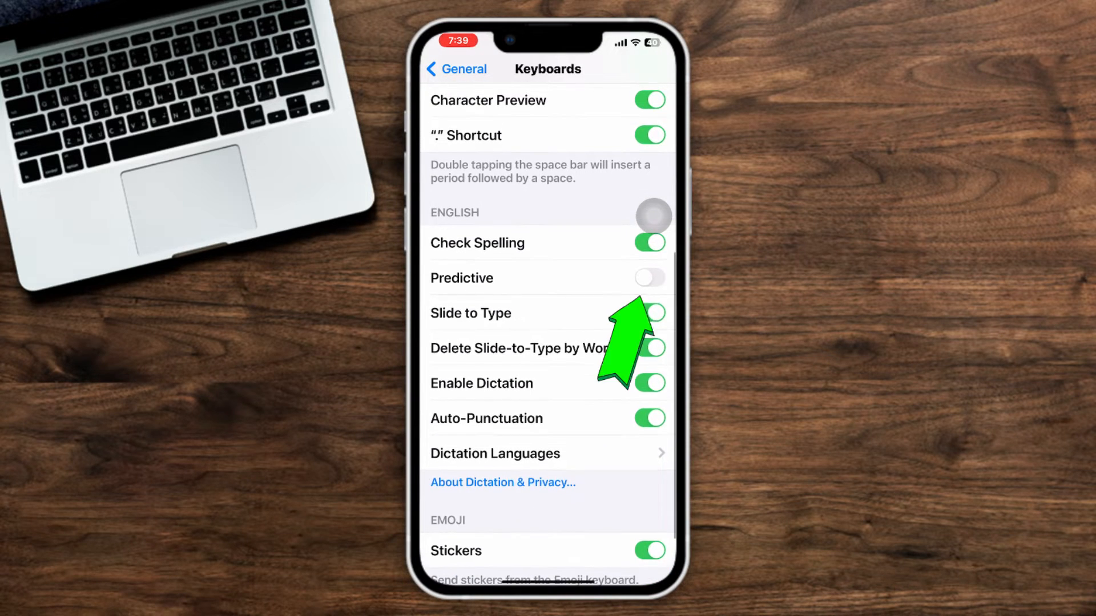
{"action": "left_click", "coordinate": [648, 278]}
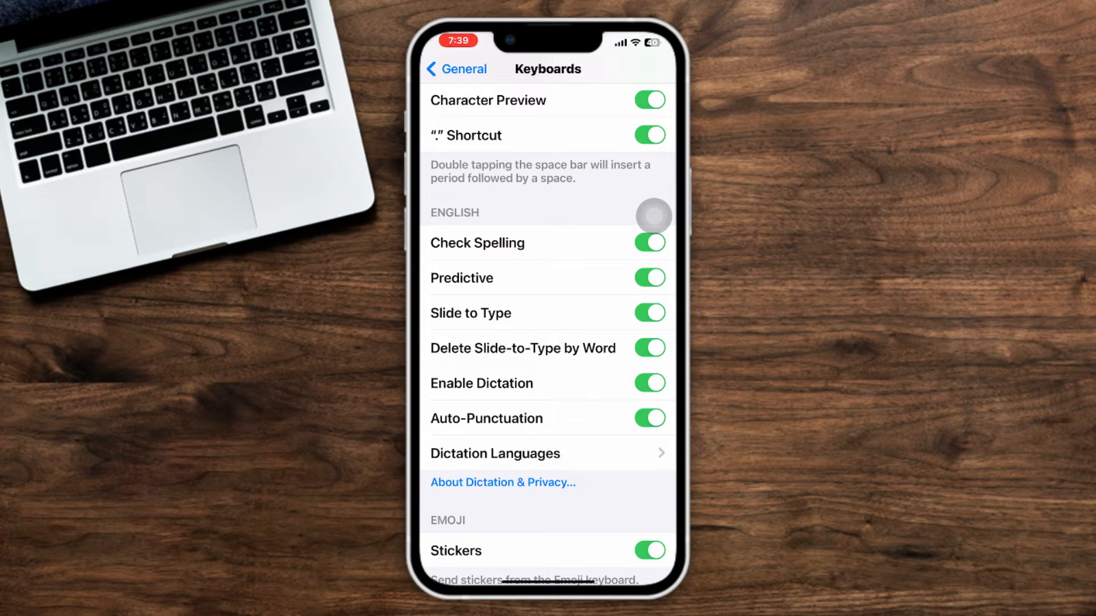
{"action": "left_click", "coordinate": [648, 277]}
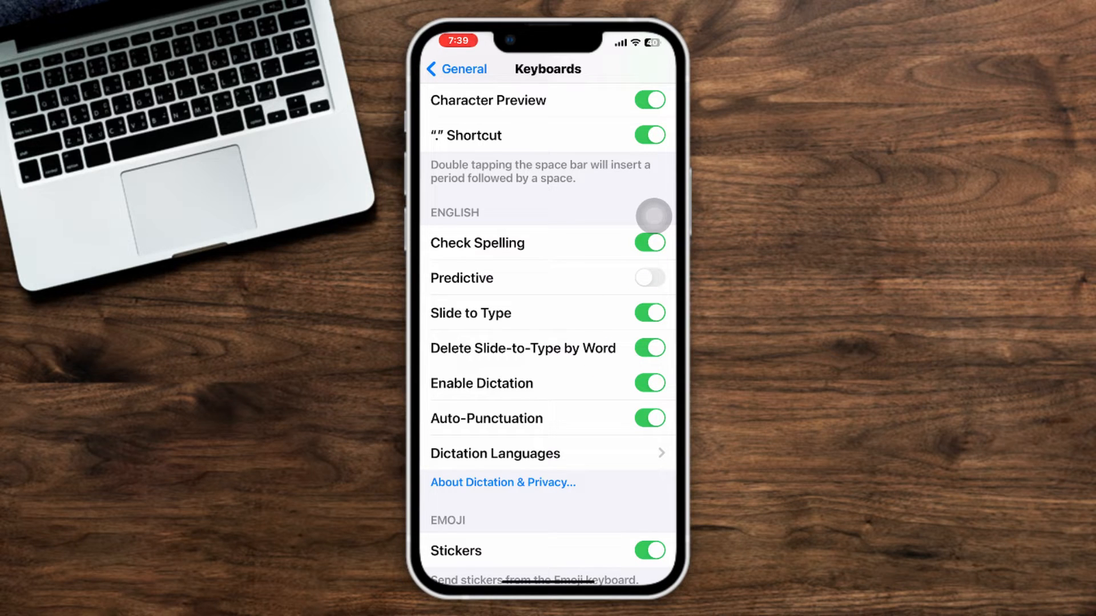
{"action": "left_click", "coordinate": [648, 277]}
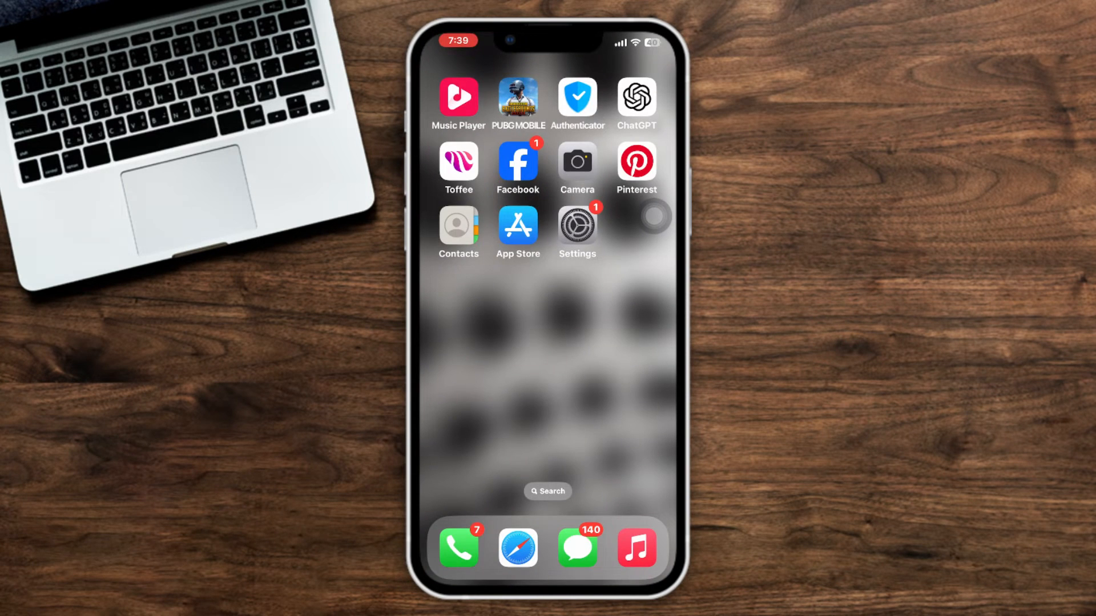
Navigate Settings > General > Transfer or Reset iPhone to see the reset options.
{"action": "left_click", "coordinate": [577, 227]}
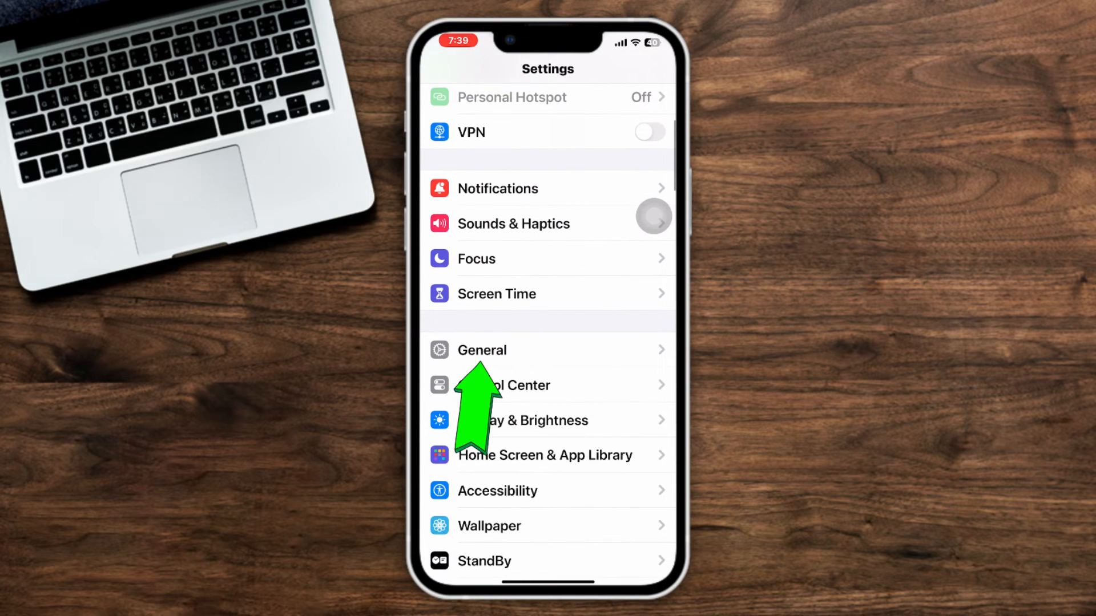
{"action": "left_click", "coordinate": [482, 350]}
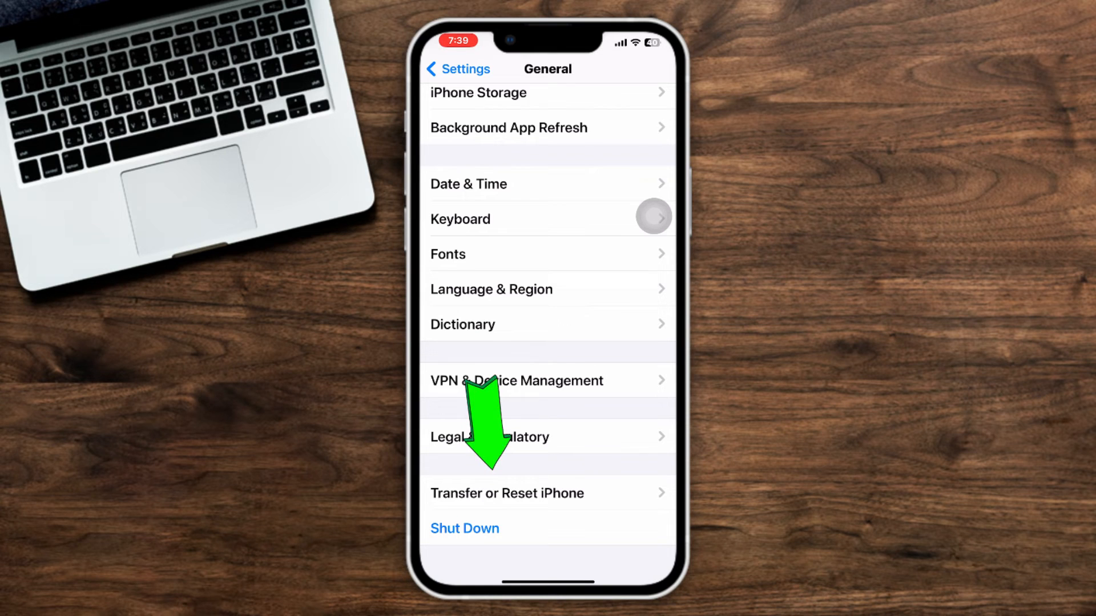
{"action": "left_click", "coordinate": [506, 493]}
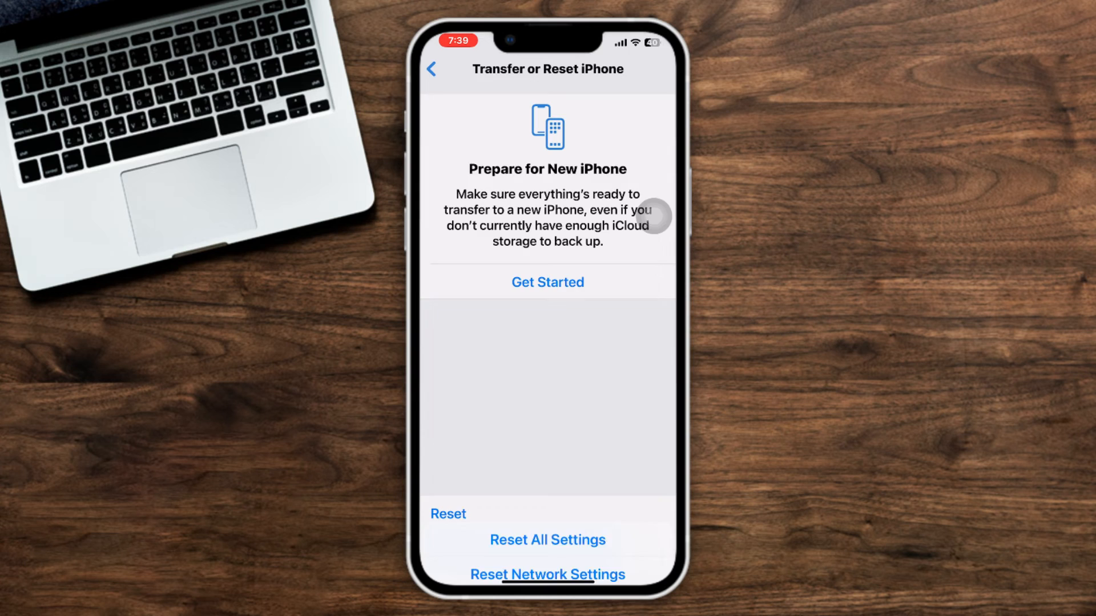
{"action": "left_click", "coordinate": [547, 574]}
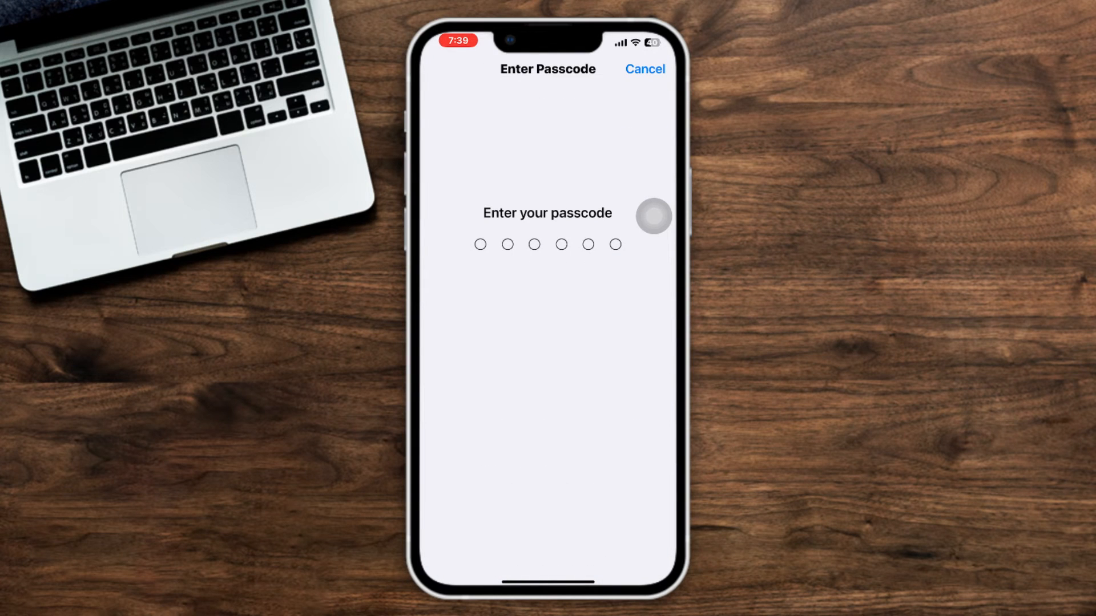
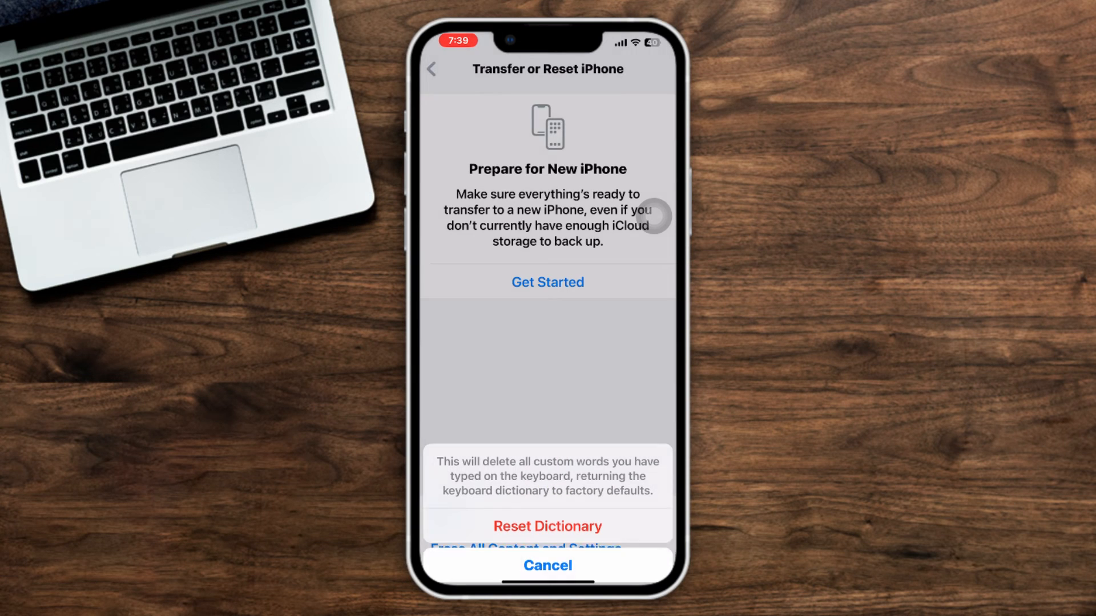
{"action": "left_click", "coordinate": [546, 565]}
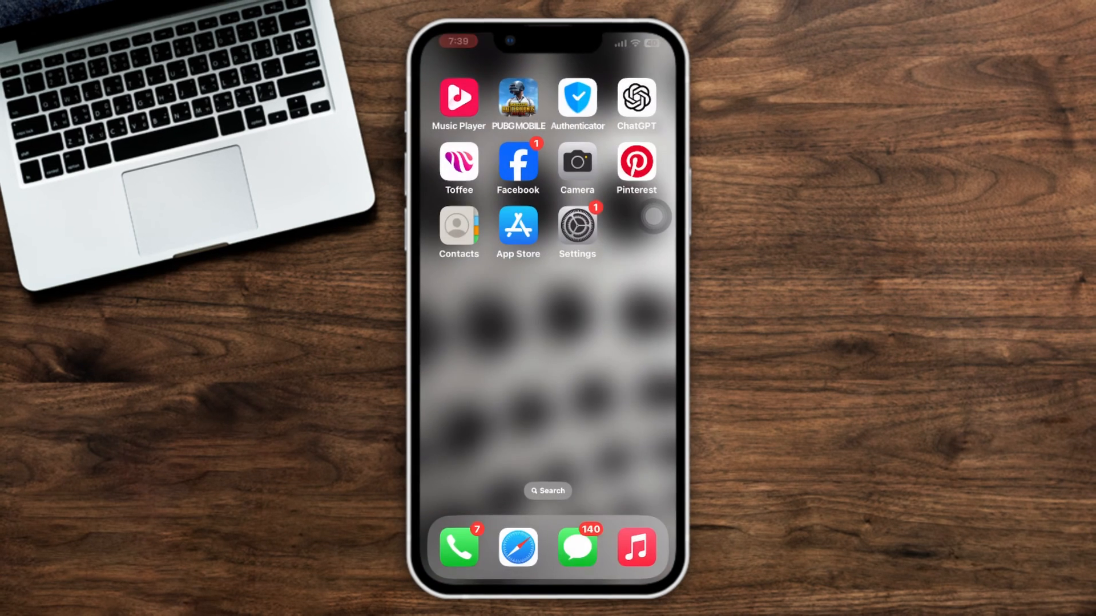